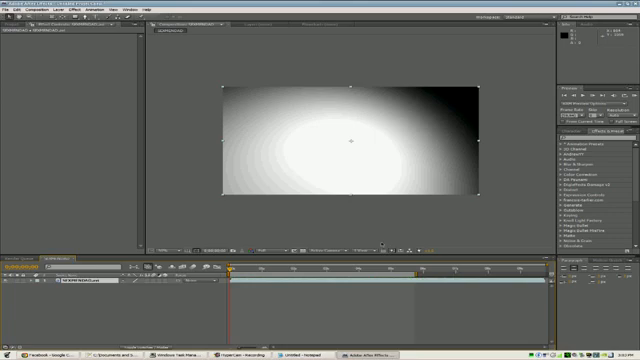
mouse_move(230, 210)
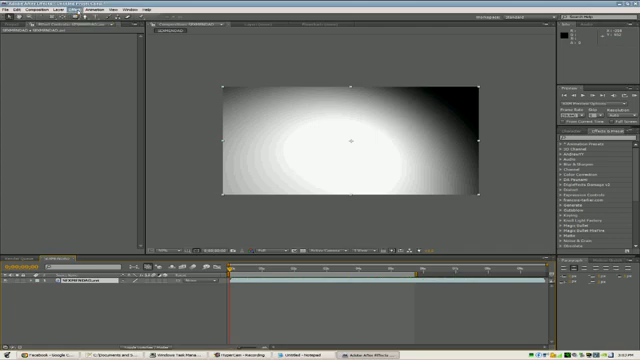
- Apply the custom 'Black Sandwich' plugin from the Effect menu to the white radial-gradient layer
click(60, 10)
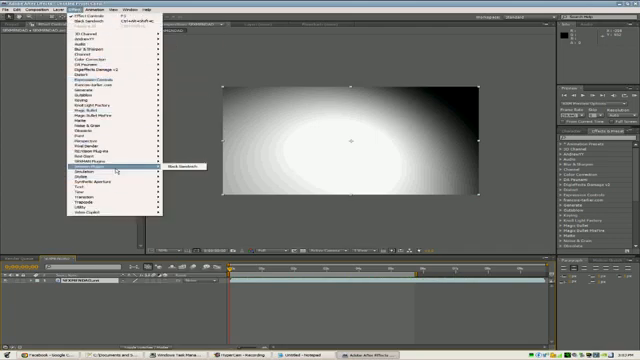
mouse_move(112, 170)
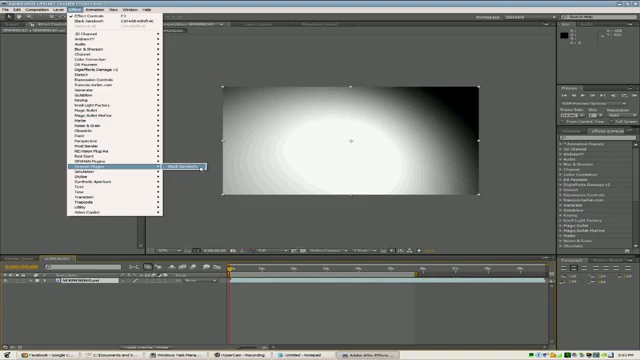
click(176, 168)
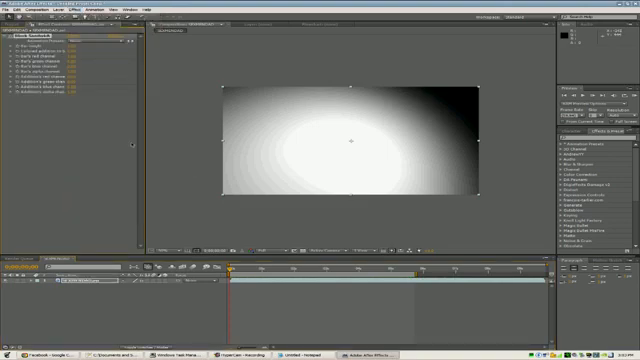